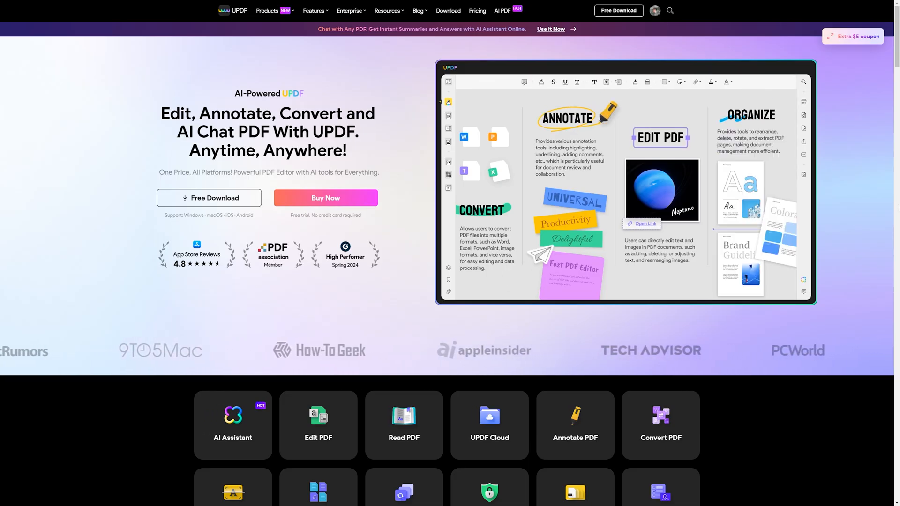
Scroll the UPDF website while downloading and launching the desktop app
{"action": "scroll", "scroll_direction": "down", "scroll_amount": 3}
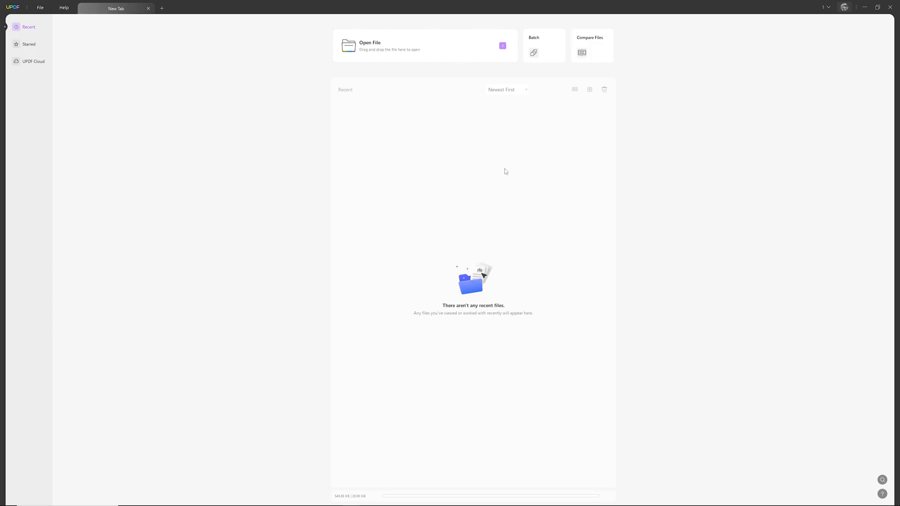
Open the iPad Air 5 review PDF from the computer
{"action": "left_click", "coordinate": [370, 42]}
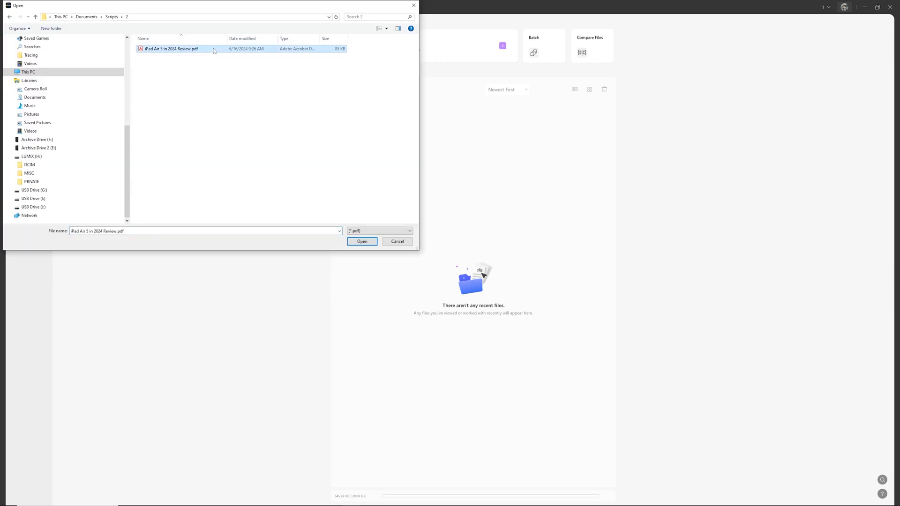
{"action": "left_click", "coordinate": [361, 241]}
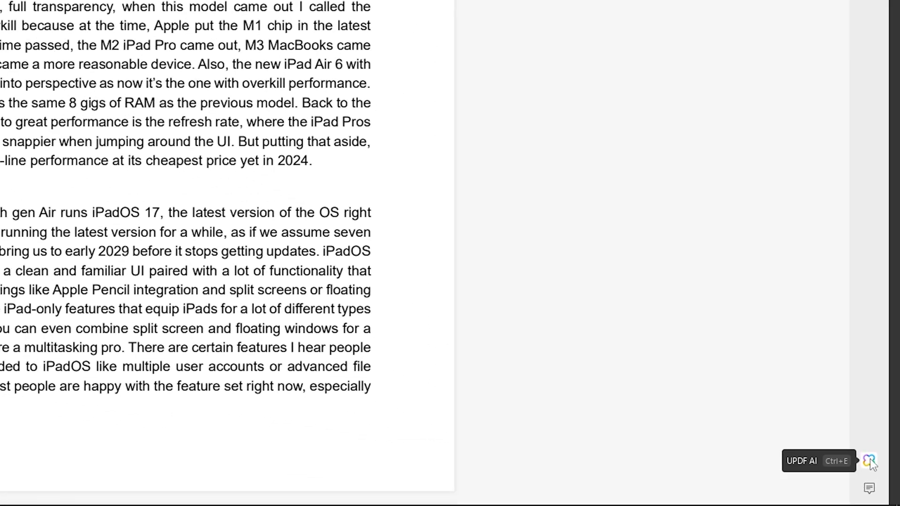
Generate a UPDF AI summary of the iPad Air 5 review and scroll through it
{"action": "left_click", "coordinate": [869, 460]}
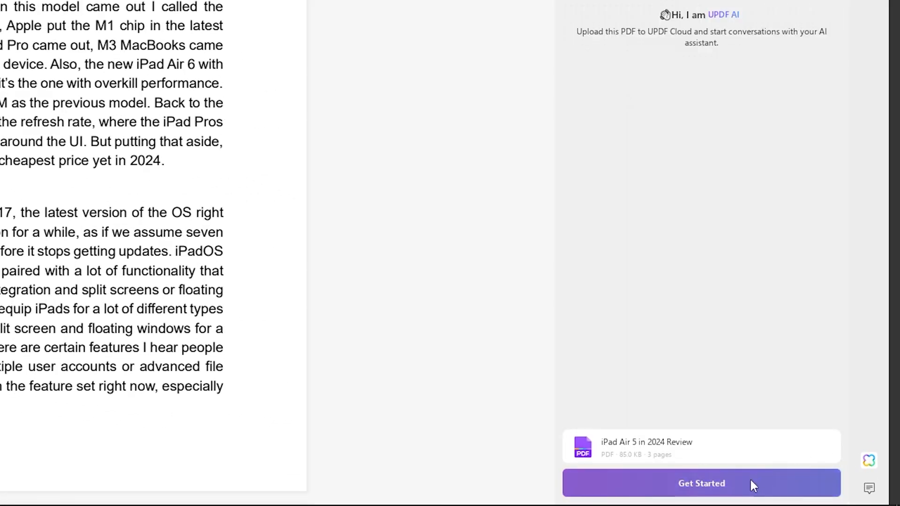
{"action": "left_click", "coordinate": [700, 482]}
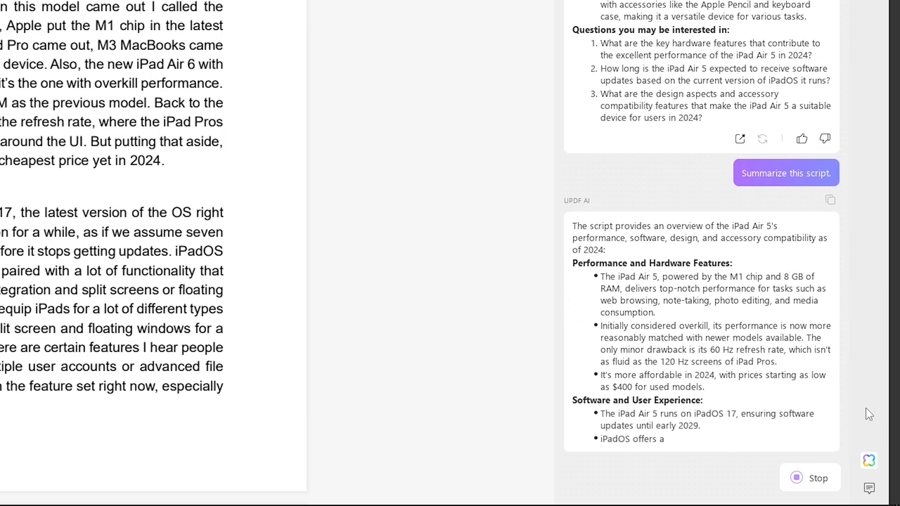
{"action": "scroll", "scroll_direction": "down", "scroll_amount": 3}
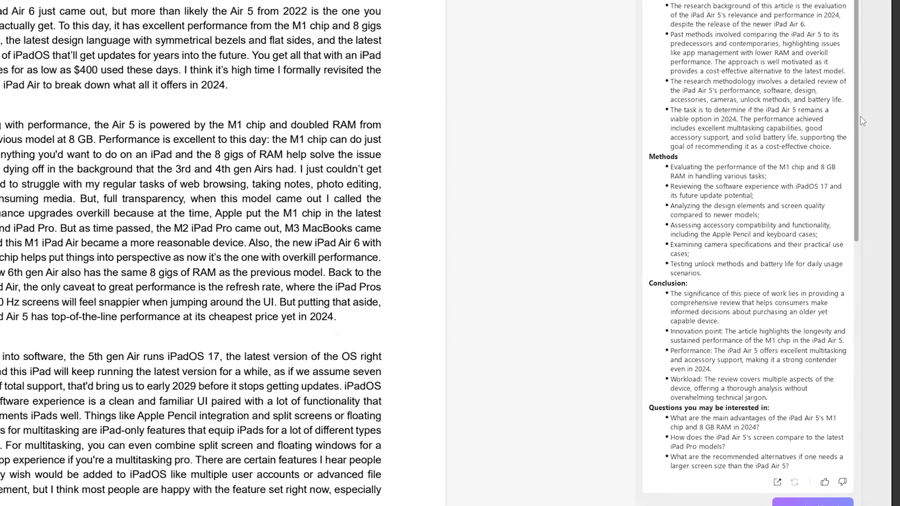
{"action": "scroll", "scroll_direction": "down", "scroll_amount": 3}
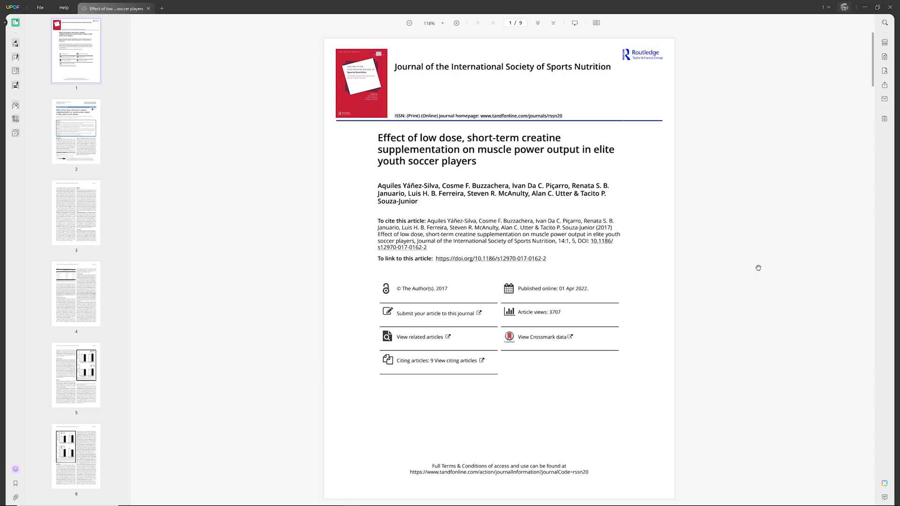
Generate the creatine article's AI summary, then begin typing a question
{"action": "scroll", "scroll_direction": "down", "scroll_amount": 3}
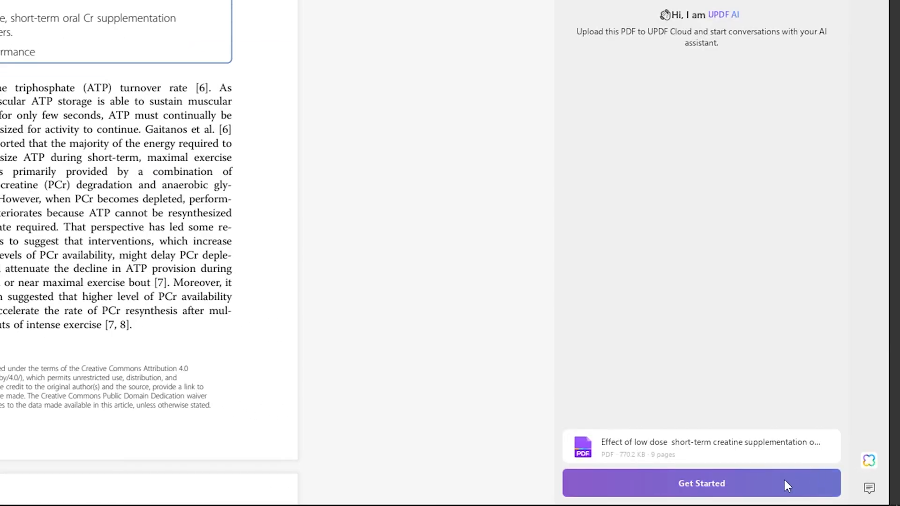
{"action": "left_click", "coordinate": [700, 483]}
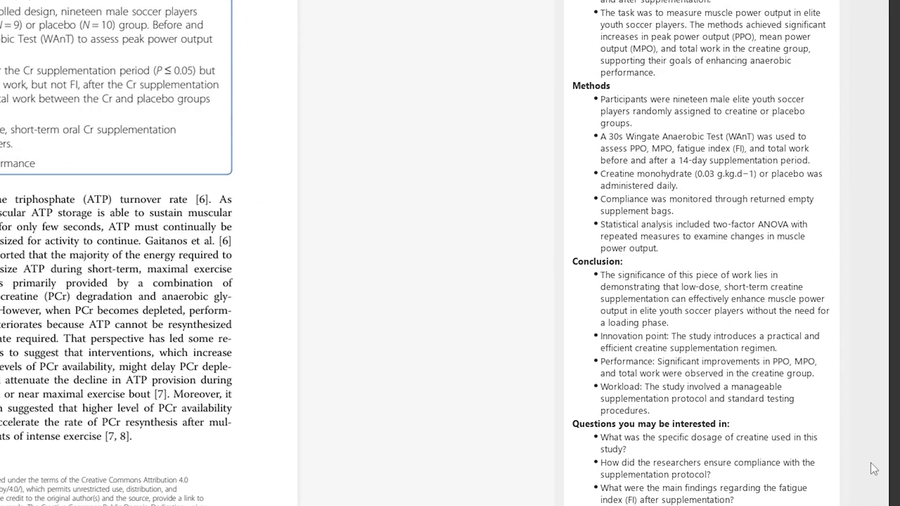
{"action": "type", "text": "What's the screen size of the"}
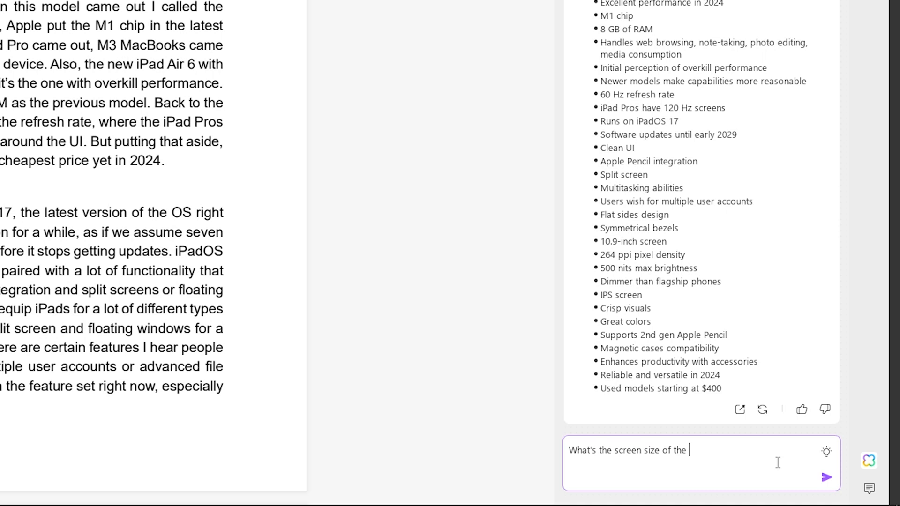
Ask the AI chat what the iPad Air 5's screen size is
{"action": "type", "text": "iPad Air 5"}
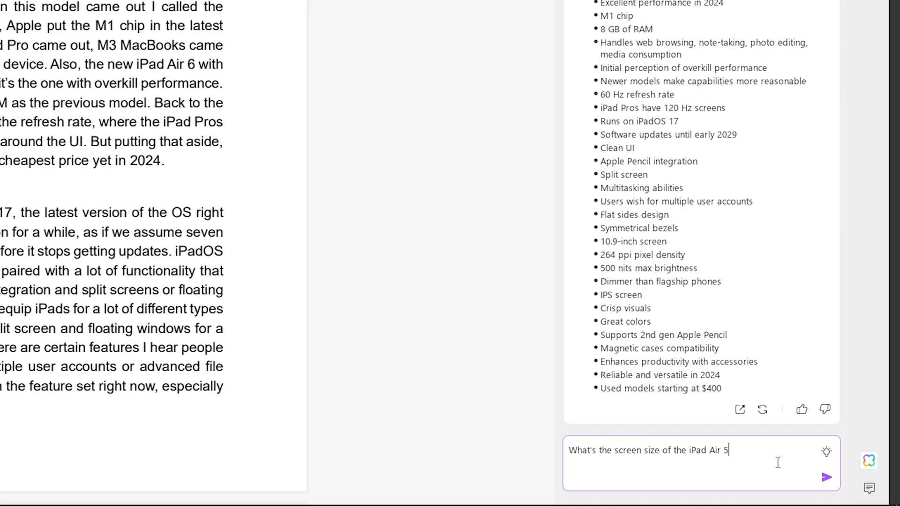
{"action": "type", "text": "?"}
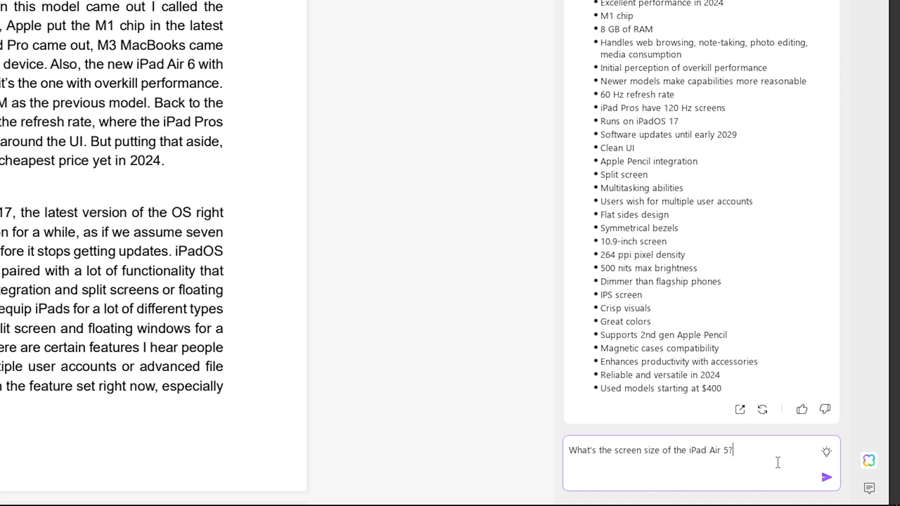
{"action": "left_click", "coordinate": [825, 477]}
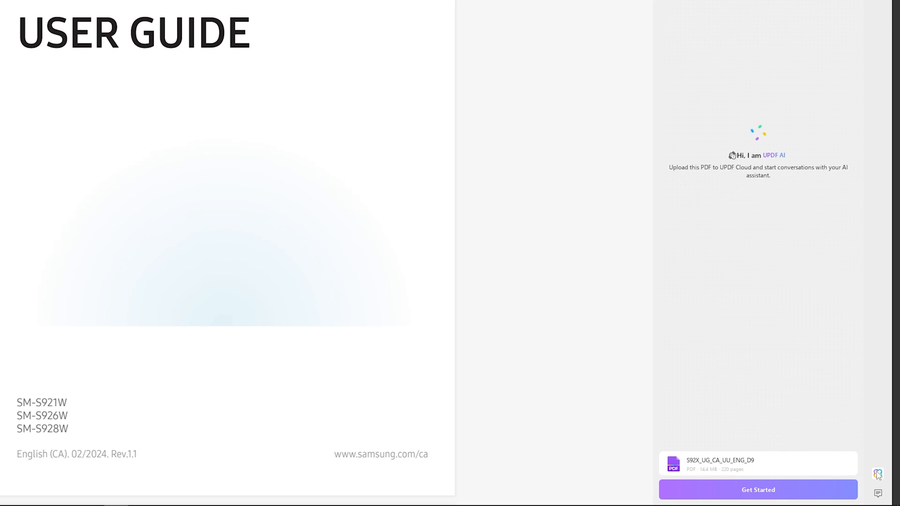
Type the follow-up question 'What are Edge P…' about the Samsung guide
{"action": "type", "text": "w"}
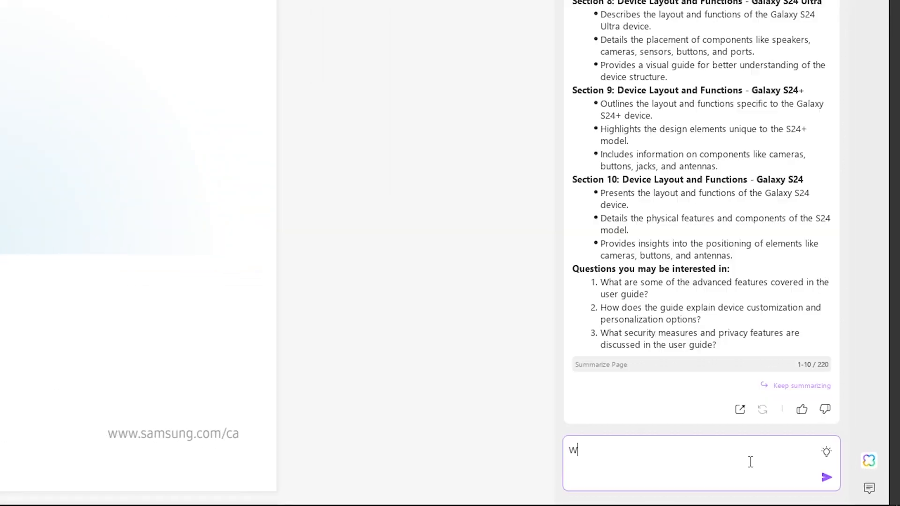
{"action": "type", "text": "hat are Edge P"}
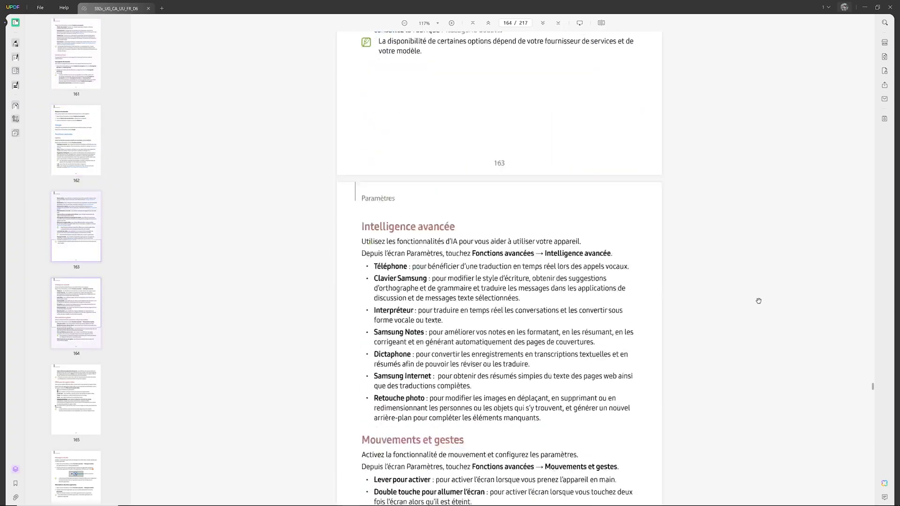
Translate the French Intelligence avancée bullet points with the AI
{"action": "scroll", "scroll_direction": "down", "scroll_amount": 3}
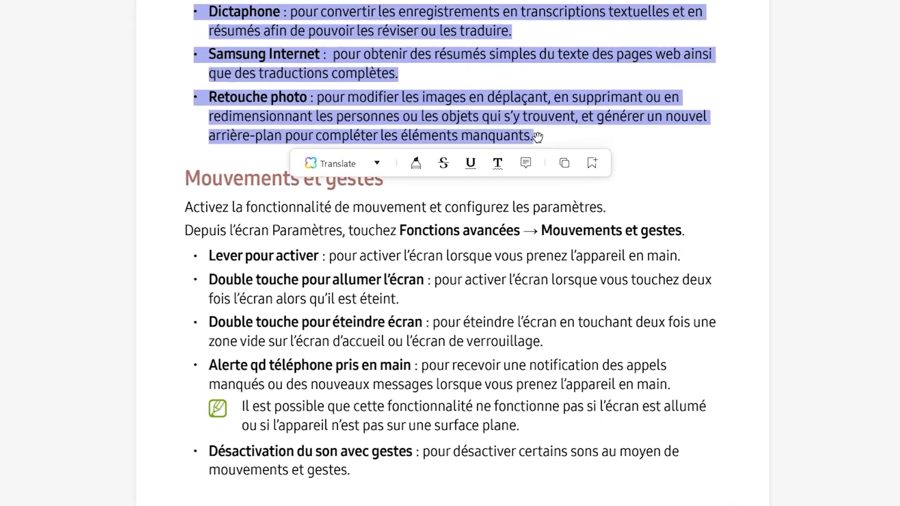
{"action": "left_click", "coordinate": [338, 164]}
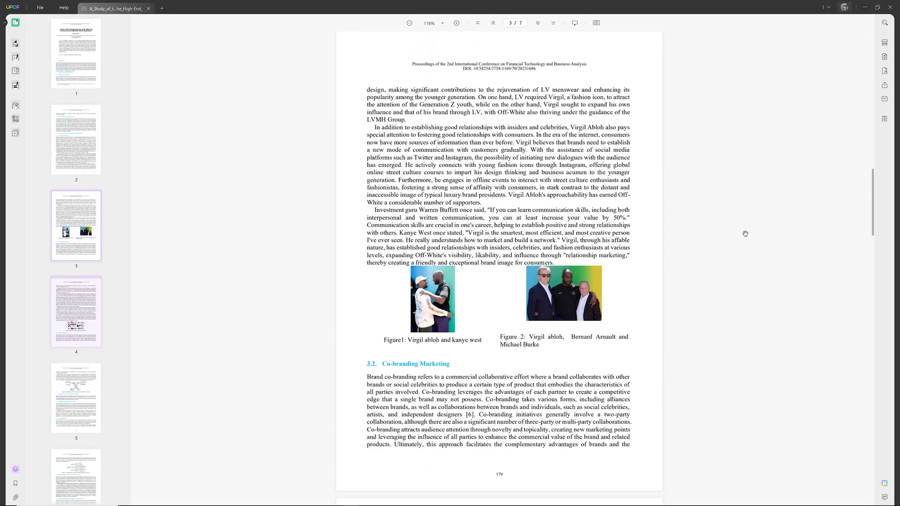
Get an AI explanation of the word 'affable' in the Virgil Abloh study
{"action": "double_click", "coordinate": [691, 126]}
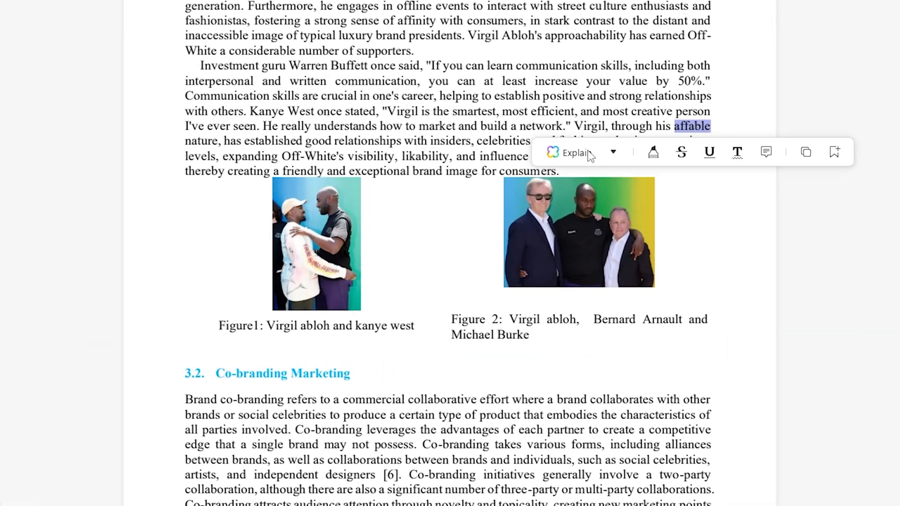
{"action": "left_click", "coordinate": [572, 152]}
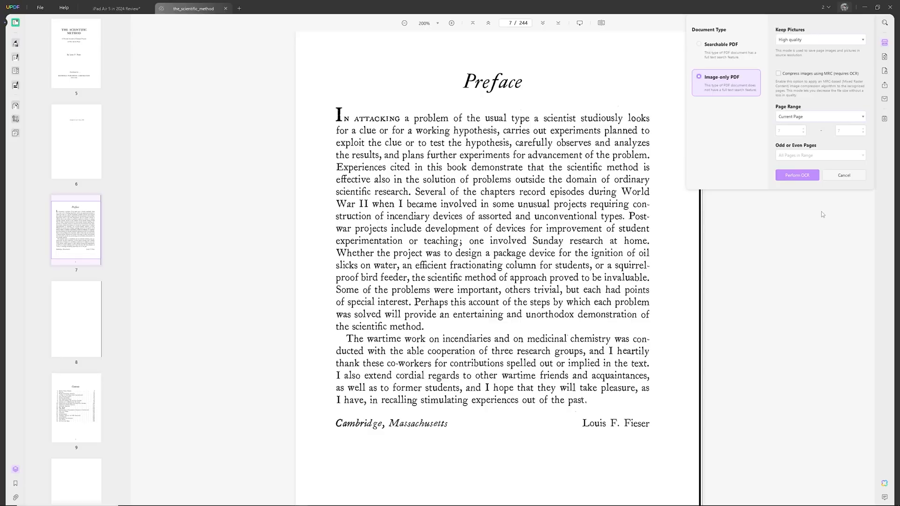
Perform OCR on the current page of the scientific method book
{"action": "left_click", "coordinate": [797, 175]}
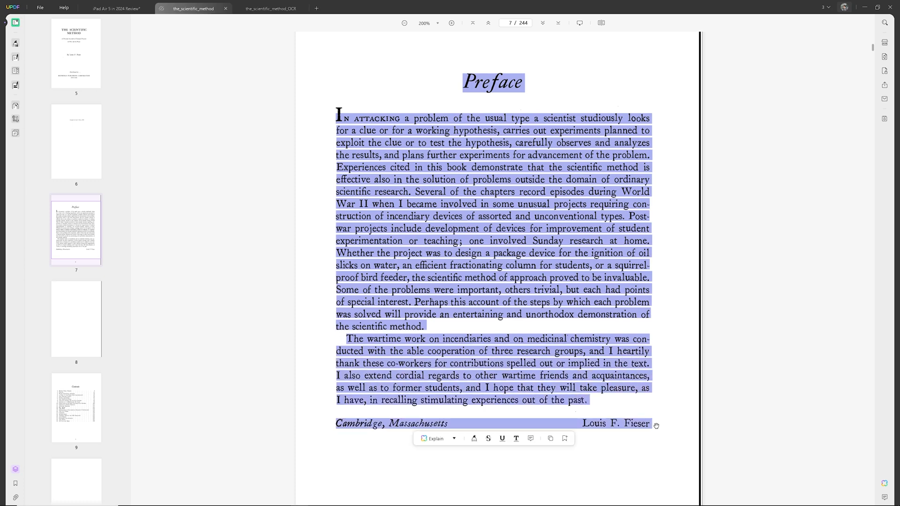
{"action": "mouse_move", "coordinate": [773, 307]}
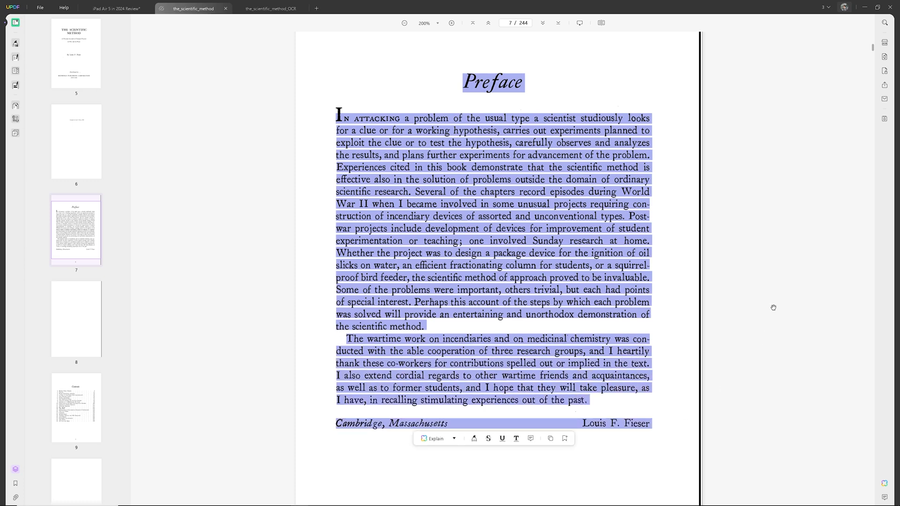
{"action": "left_click", "coordinate": [112, 8]}
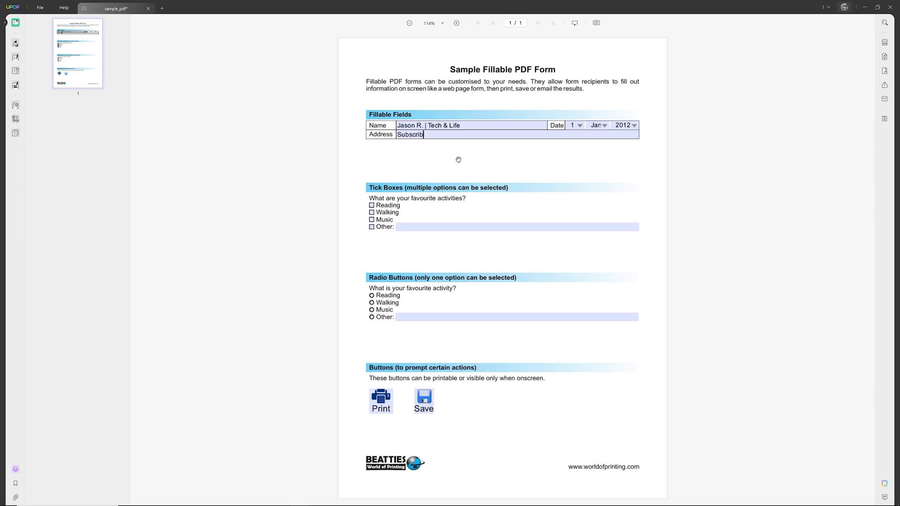